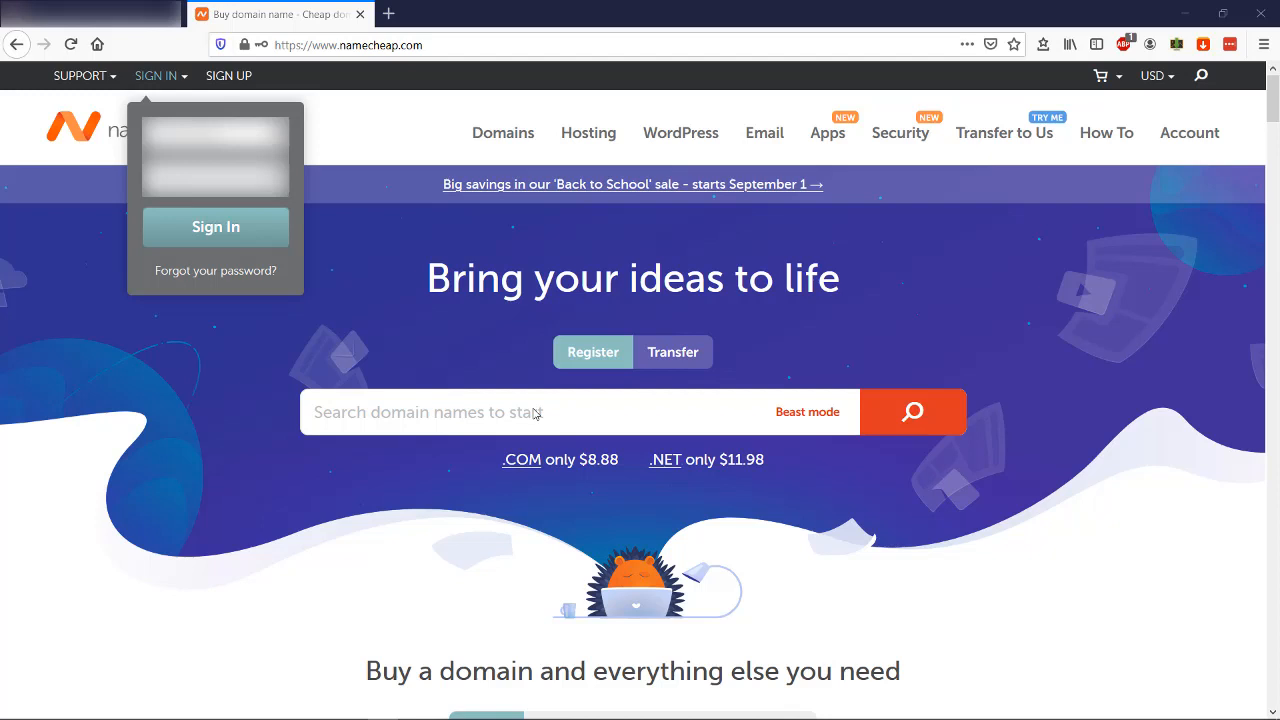
pyautogui.moveTo(404, 332)
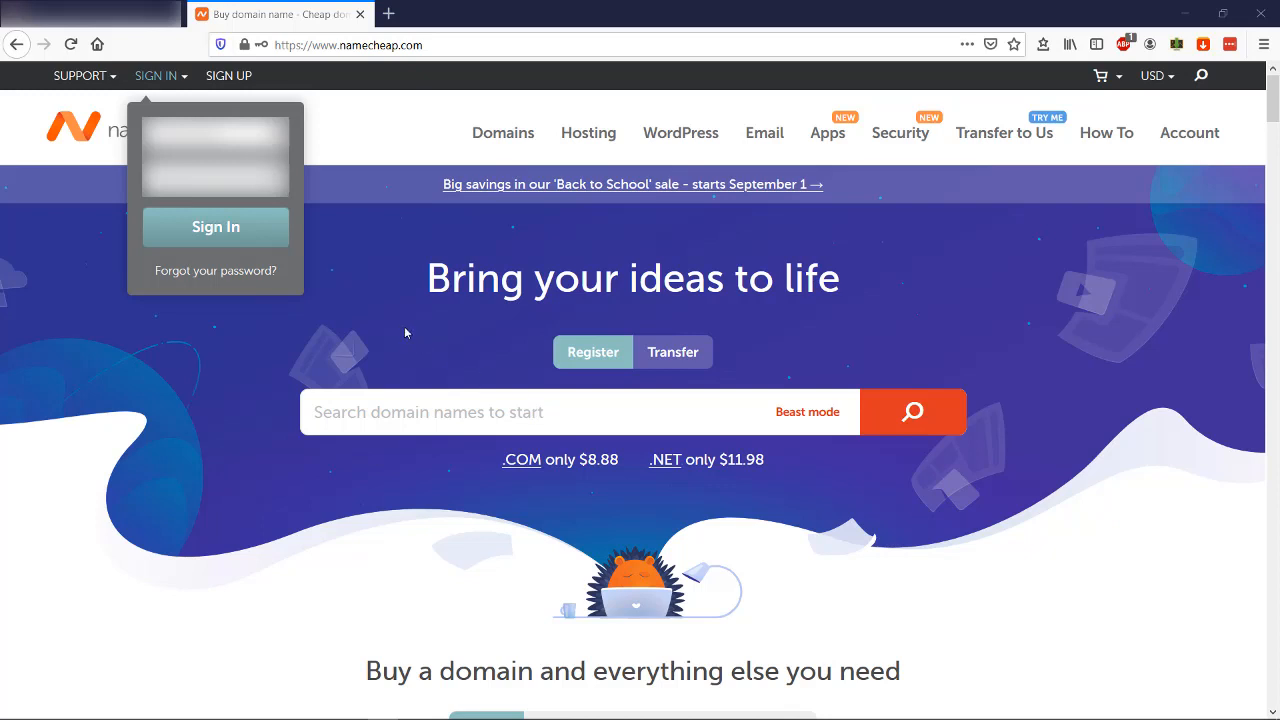
pyautogui.moveTo(364, 296)
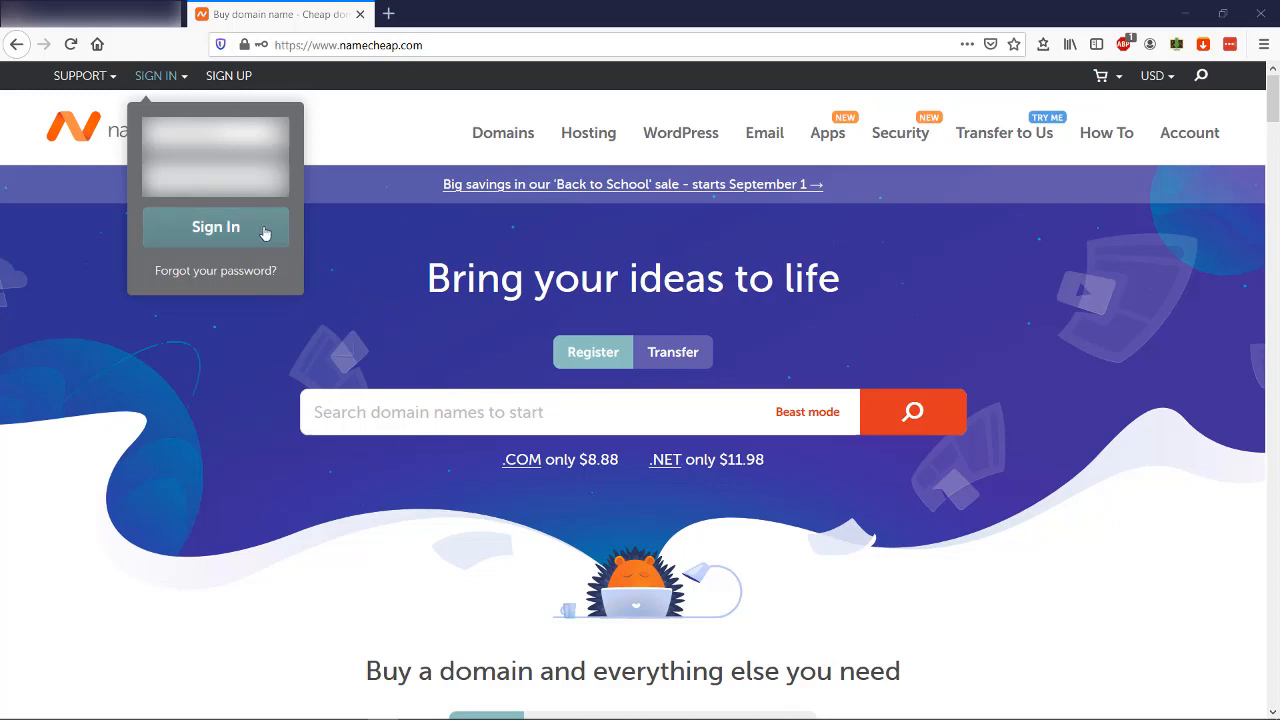
# Sign in to the Namecheap account from the home page.
pyautogui.click(216, 226)
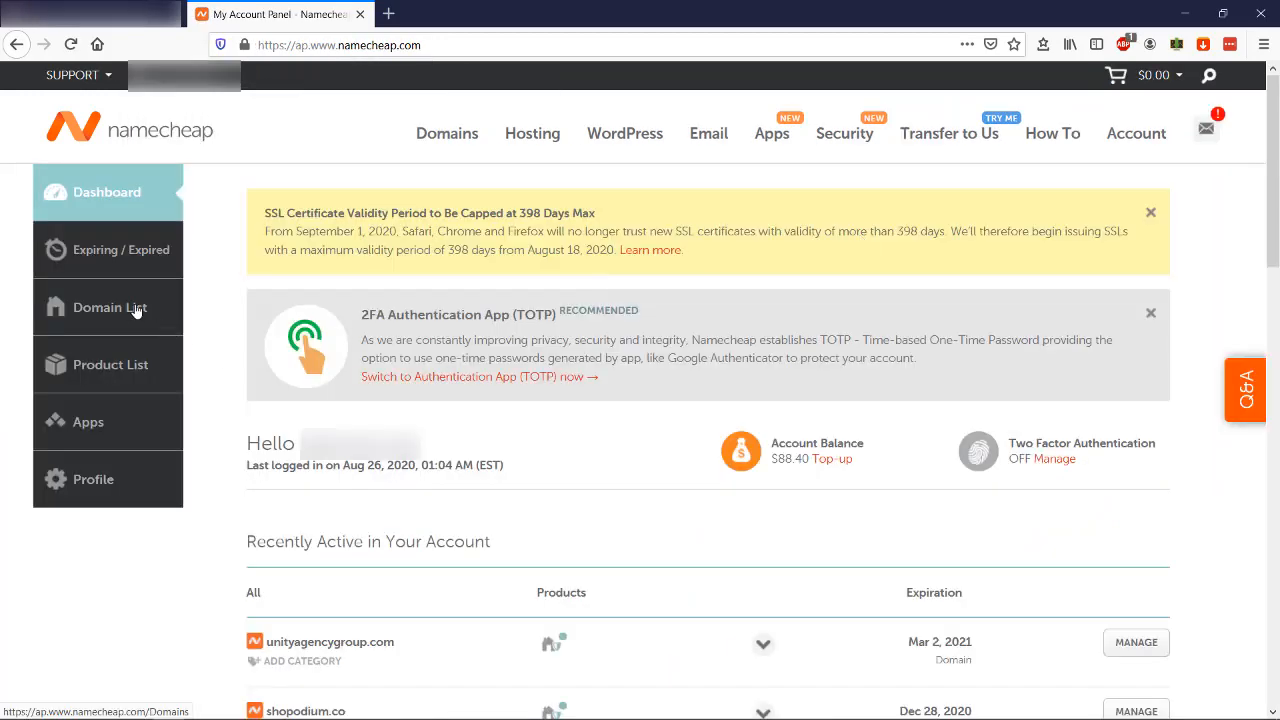
pyautogui.moveTo(130, 302)
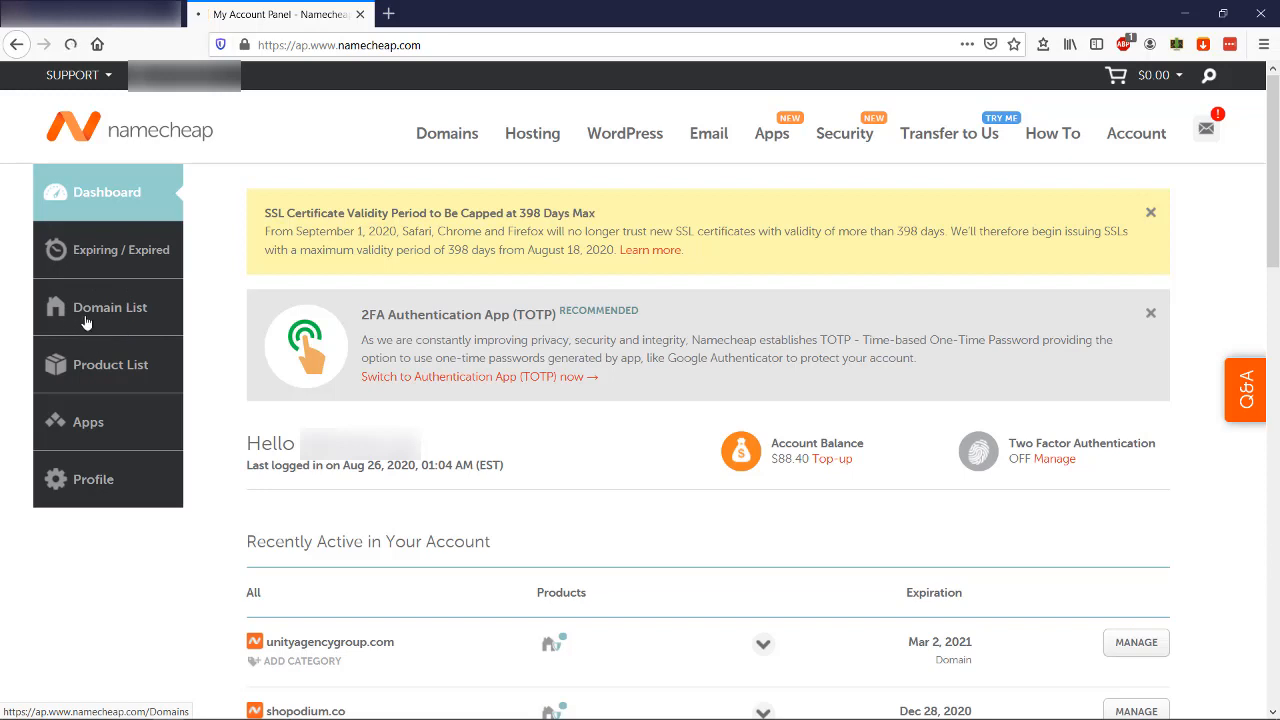
# Go to the Domain List from the dashboard sidebar.
pyautogui.click(110, 308)
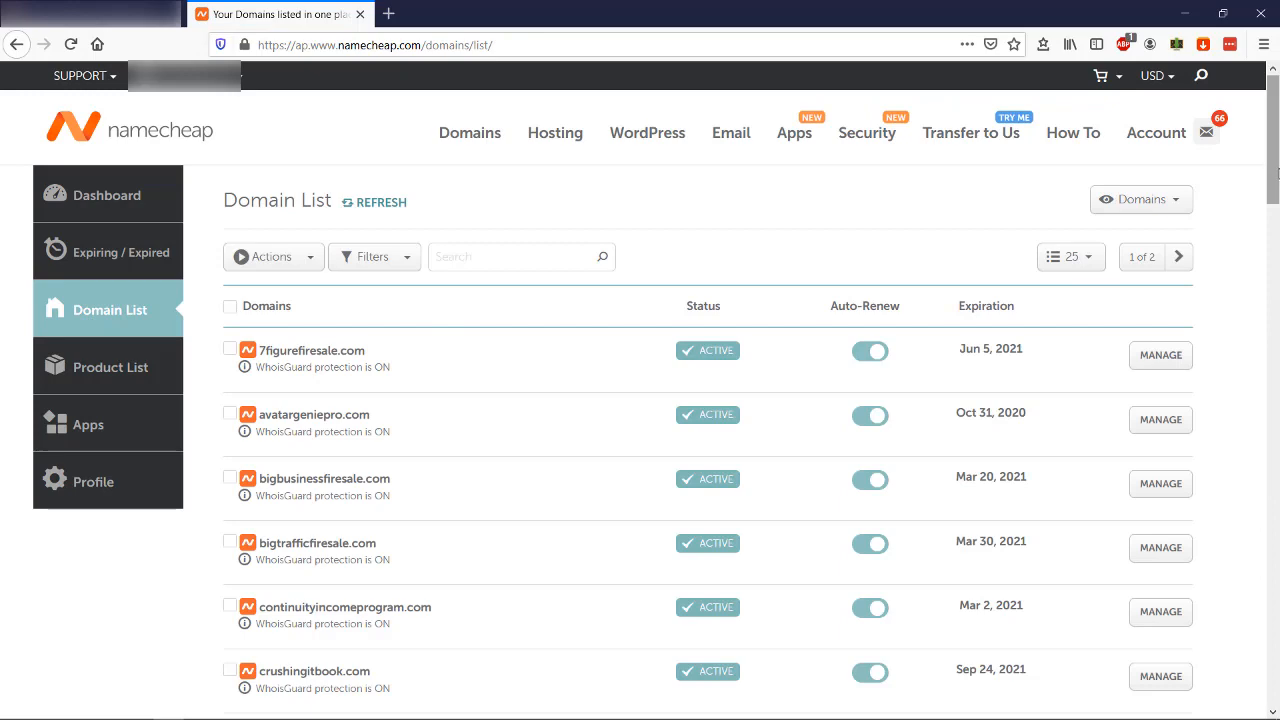
# Select internetsalesmachine.com in the domain list and go to its Manage page.
pyautogui.scroll(-3)
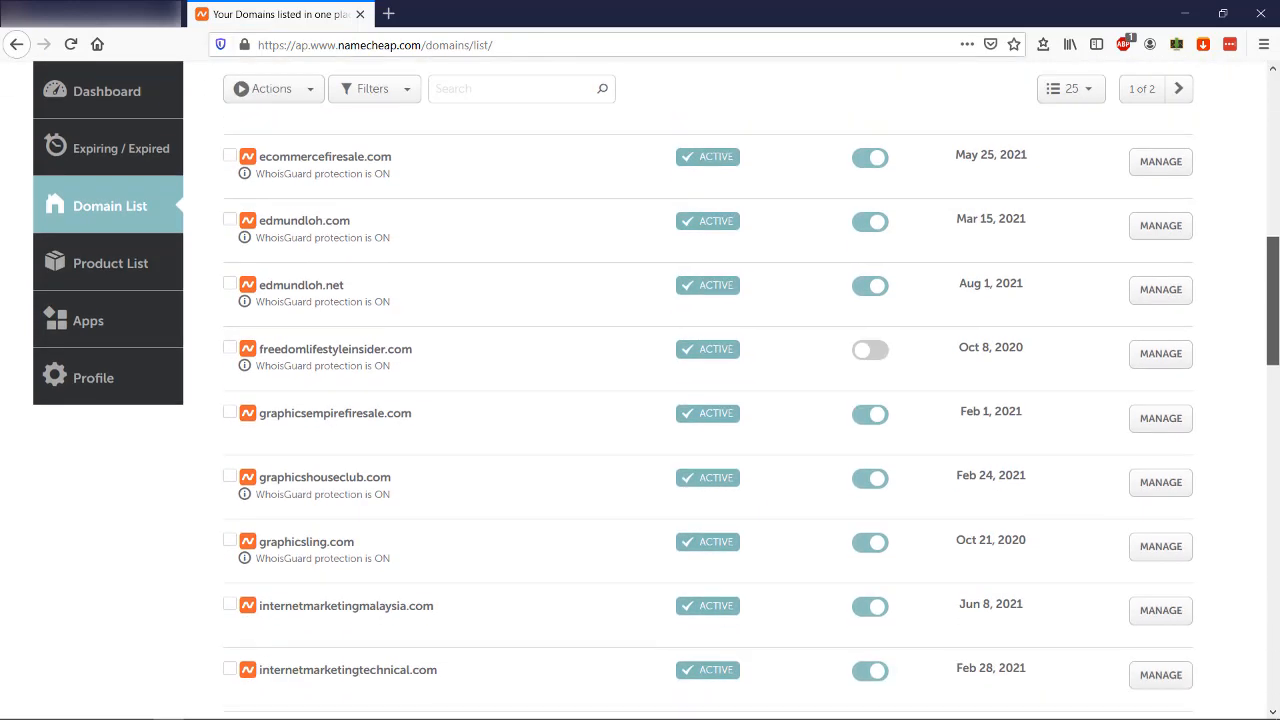
pyautogui.scroll(-3)
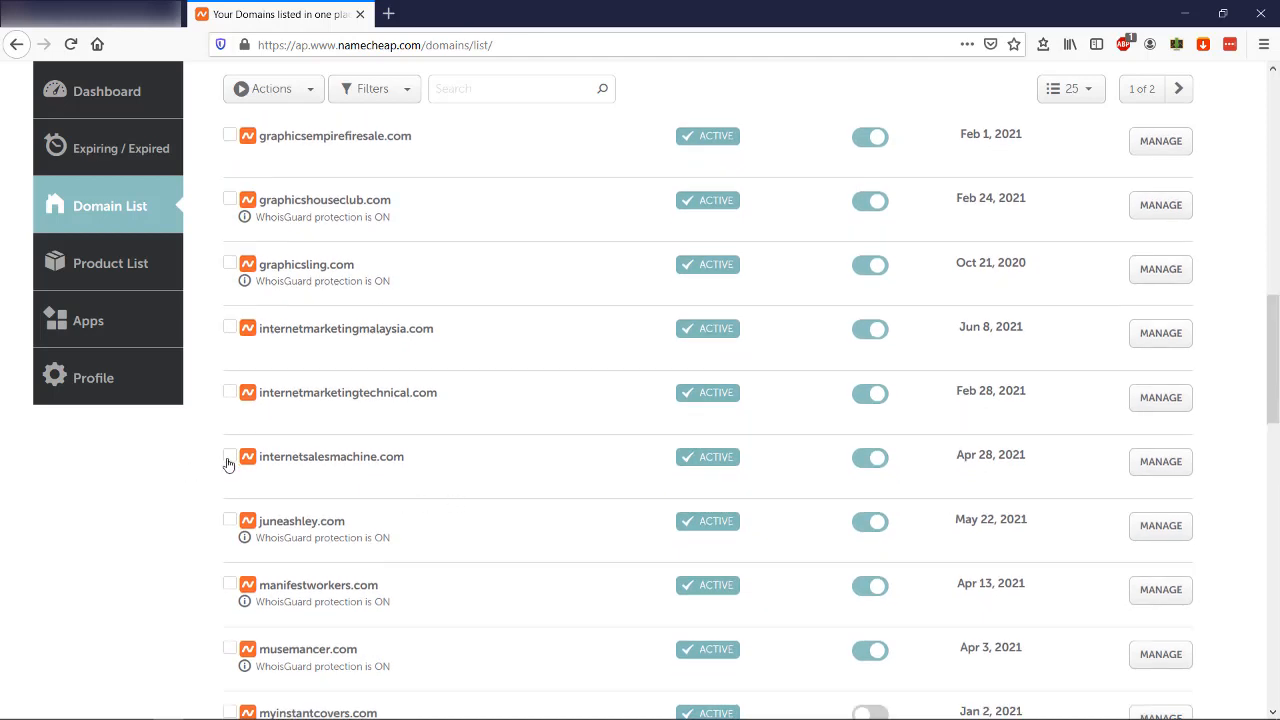
pyautogui.click(230, 456)
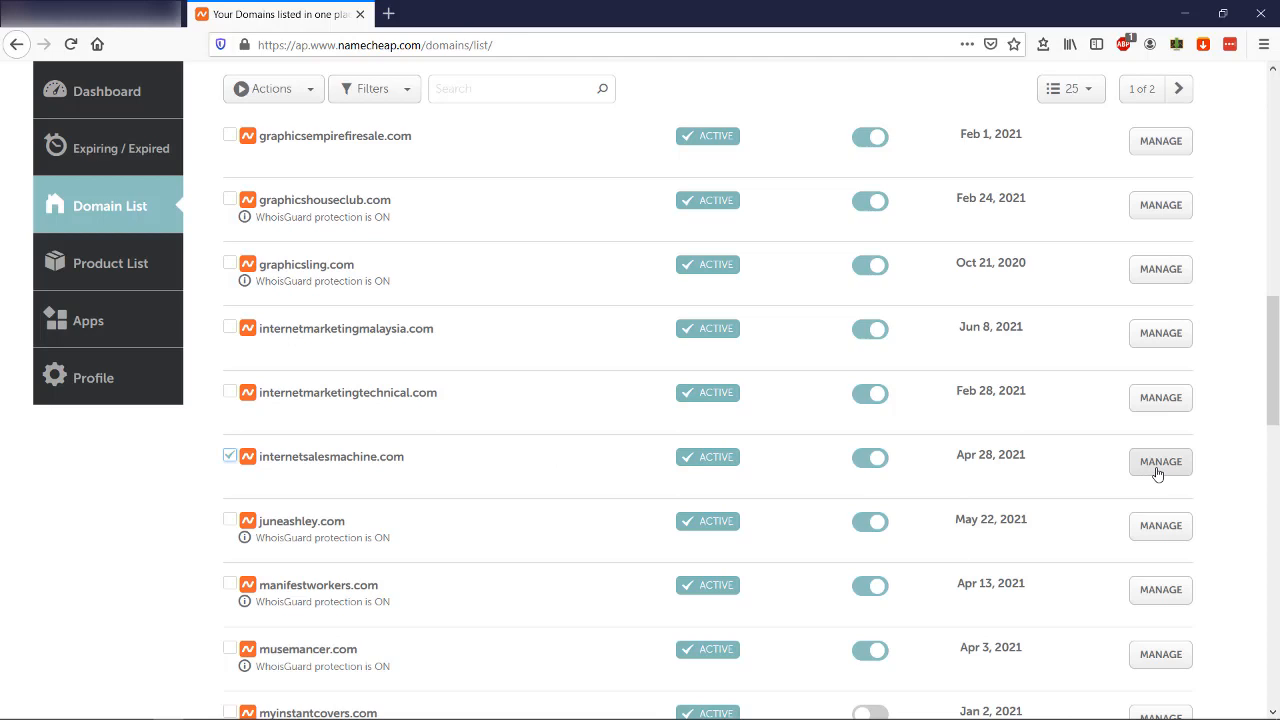
pyautogui.moveTo(1160, 462)
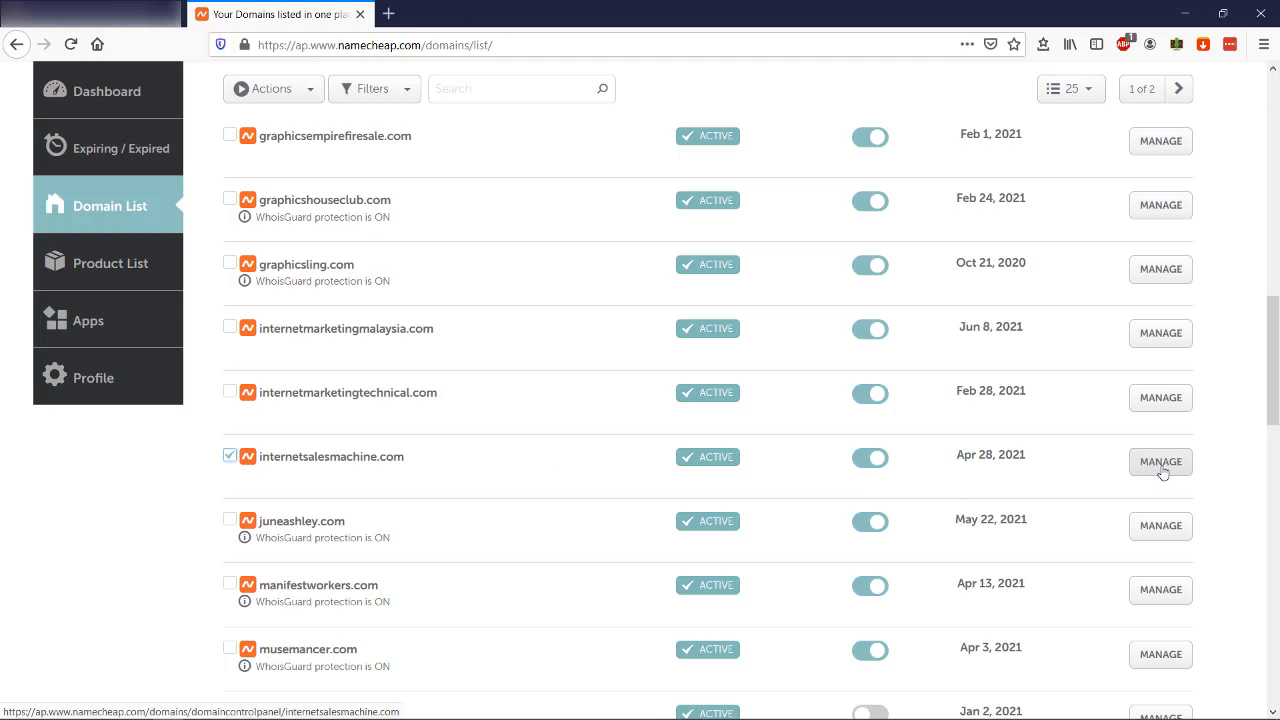
pyautogui.click(1160, 462)
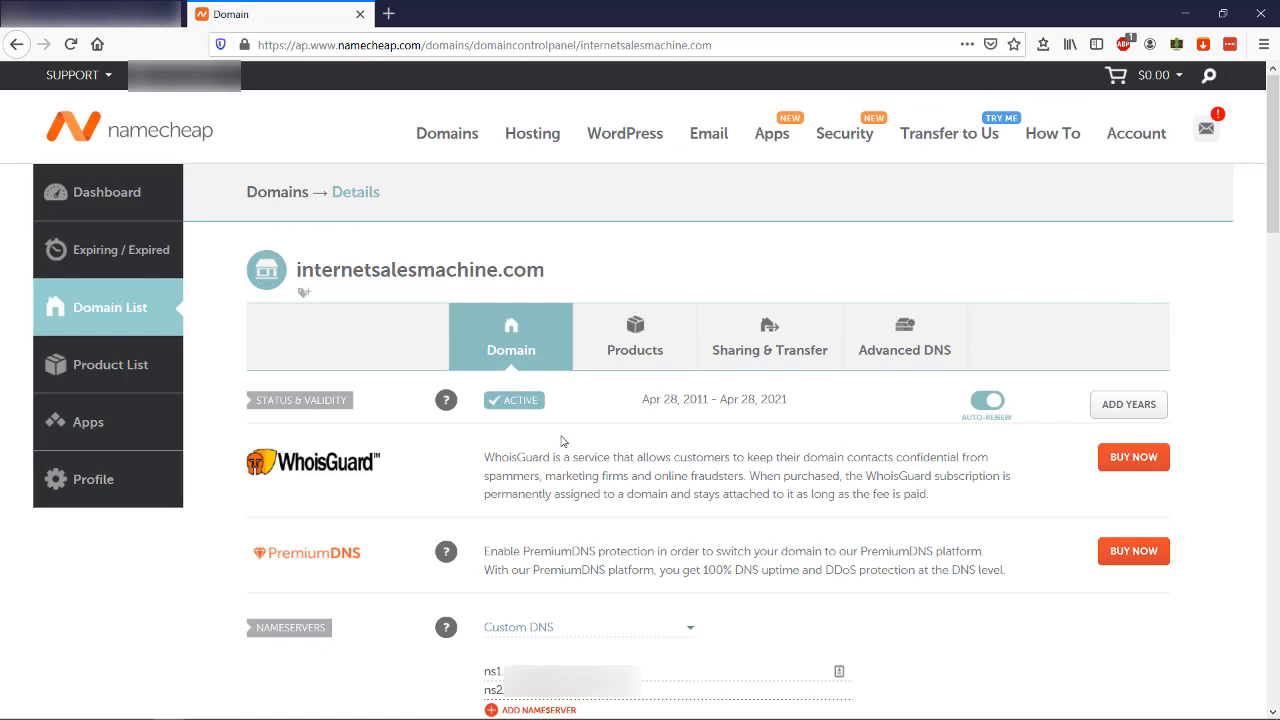
pyautogui.moveTo(544, 360)
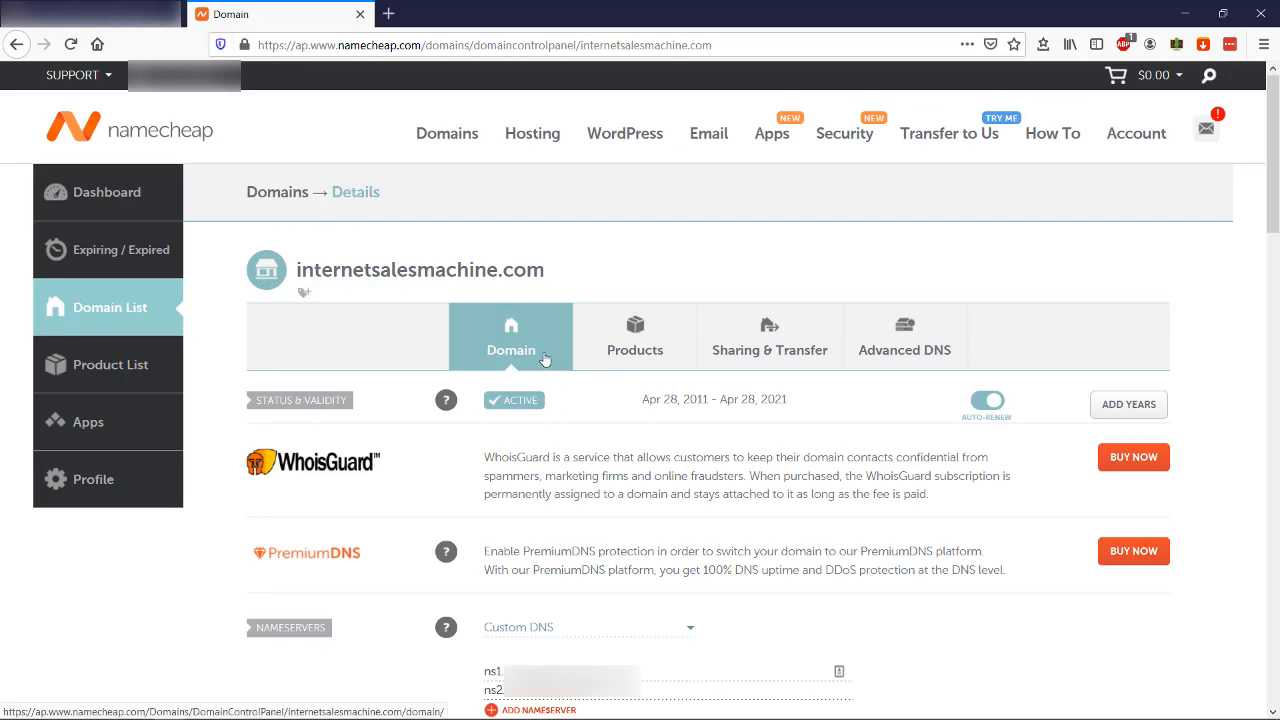
pyautogui.moveTo(768, 348)
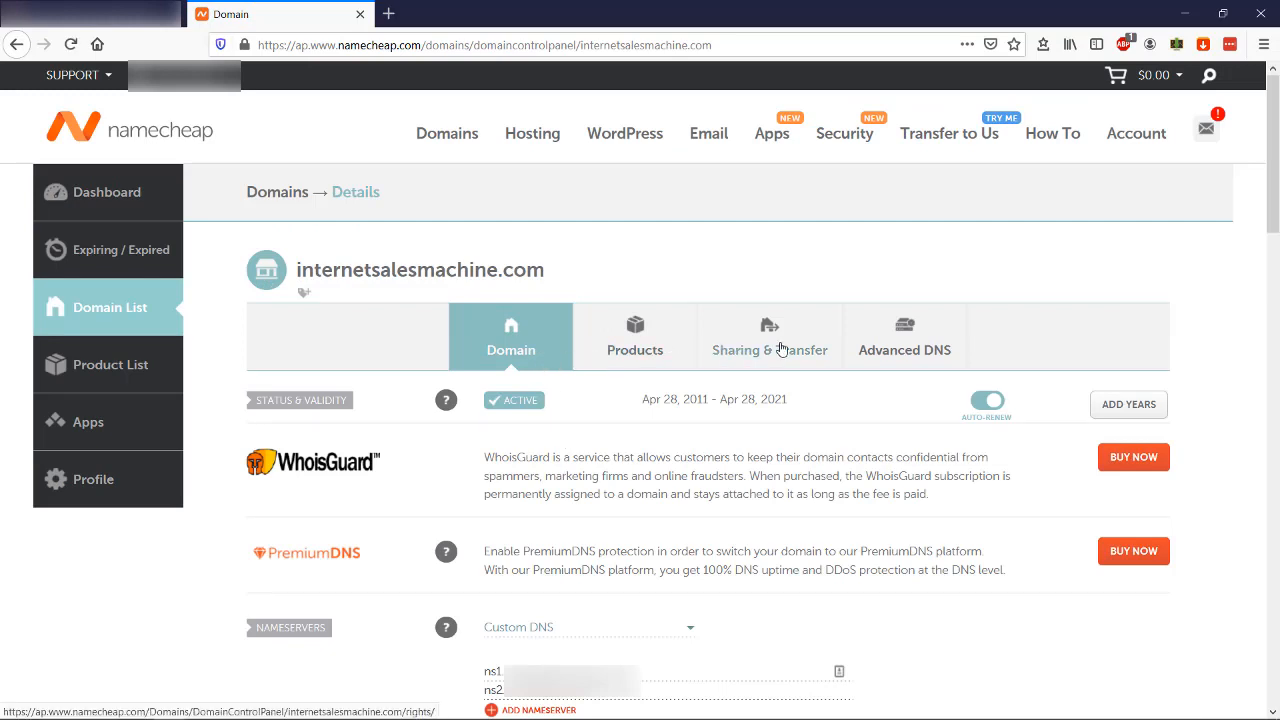
pyautogui.moveTo(904, 348)
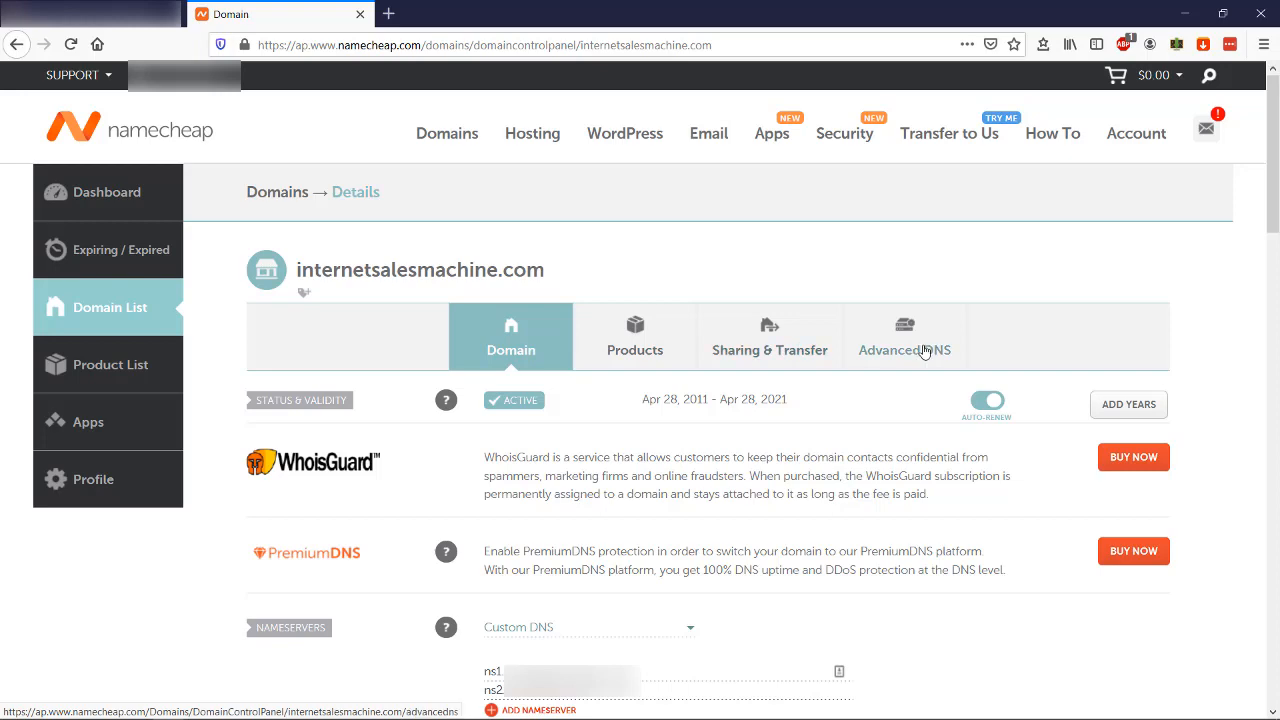
pyautogui.moveTo(510, 350)
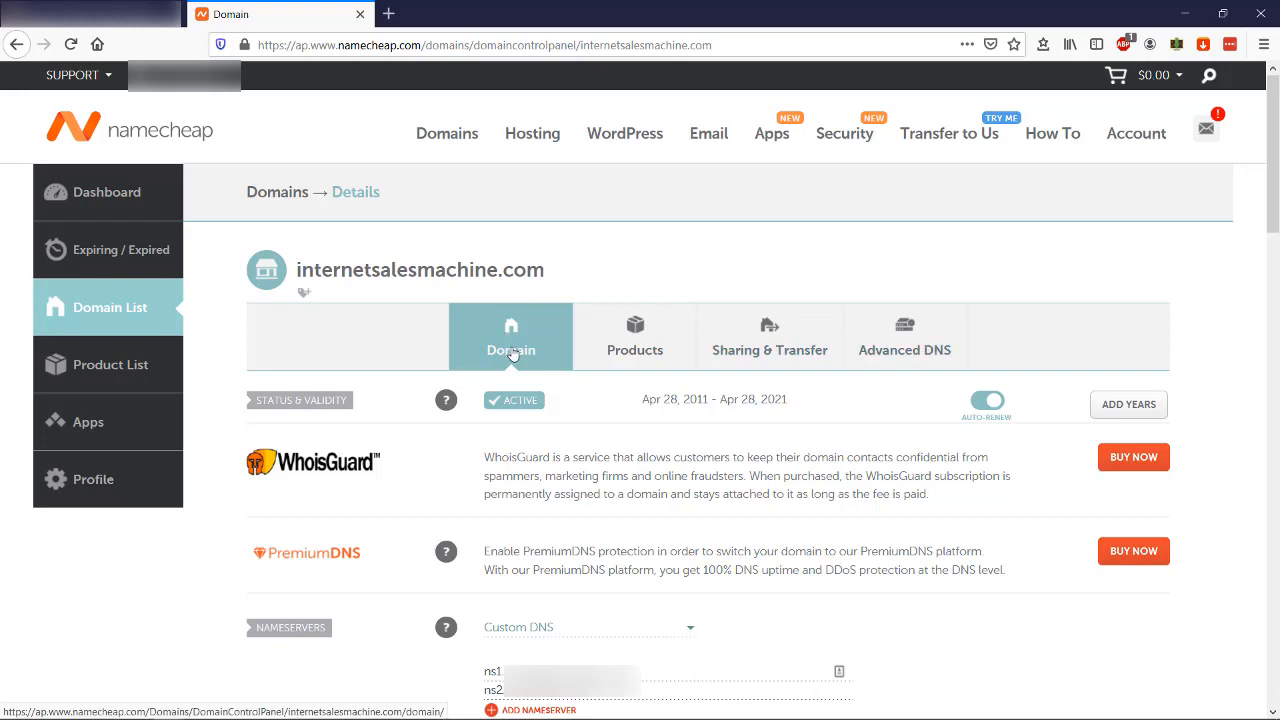
# Choose Custom DNS as the nameserver option for internetsalesmachine.com.
pyautogui.scroll(-3)
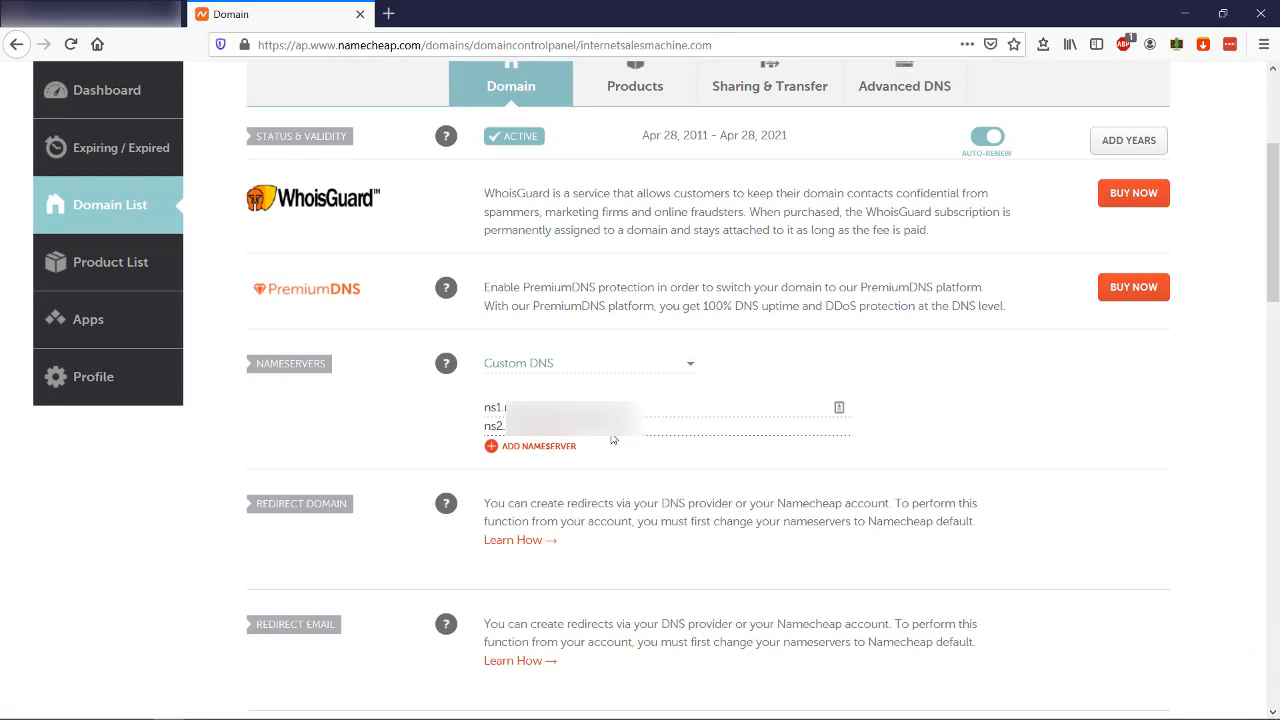
pyautogui.moveTo(576, 374)
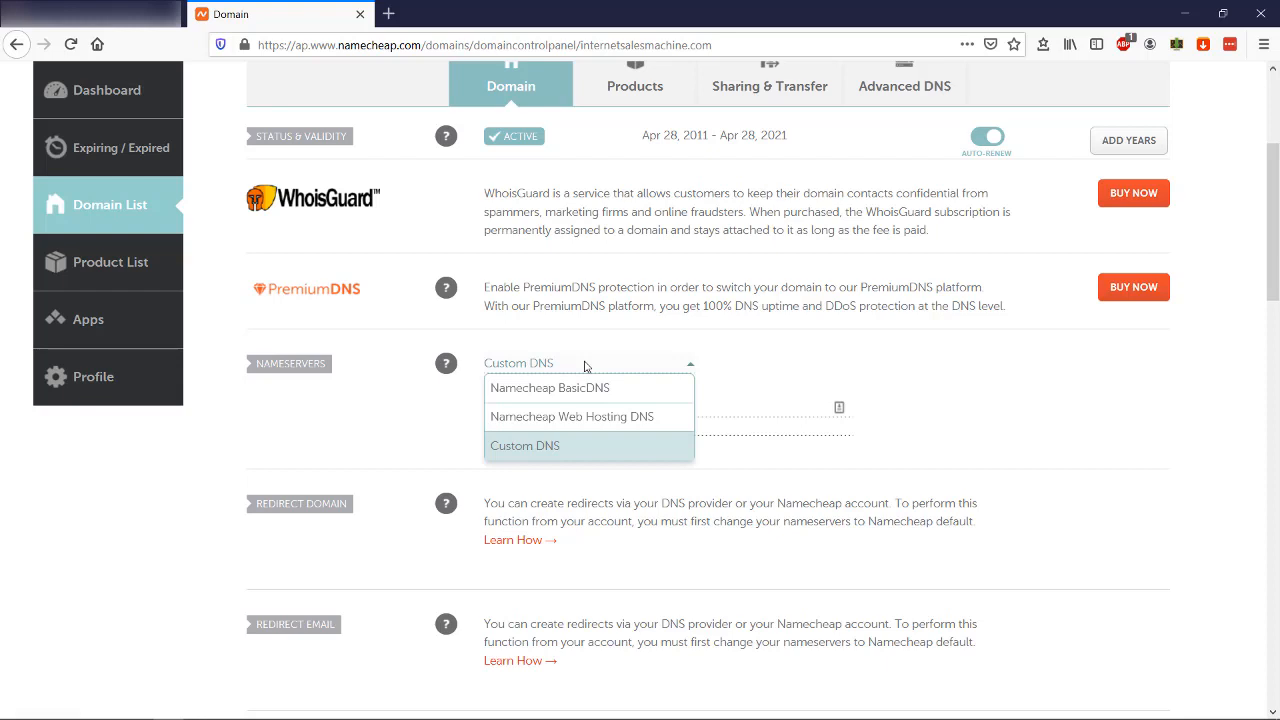
pyautogui.moveTo(584, 388)
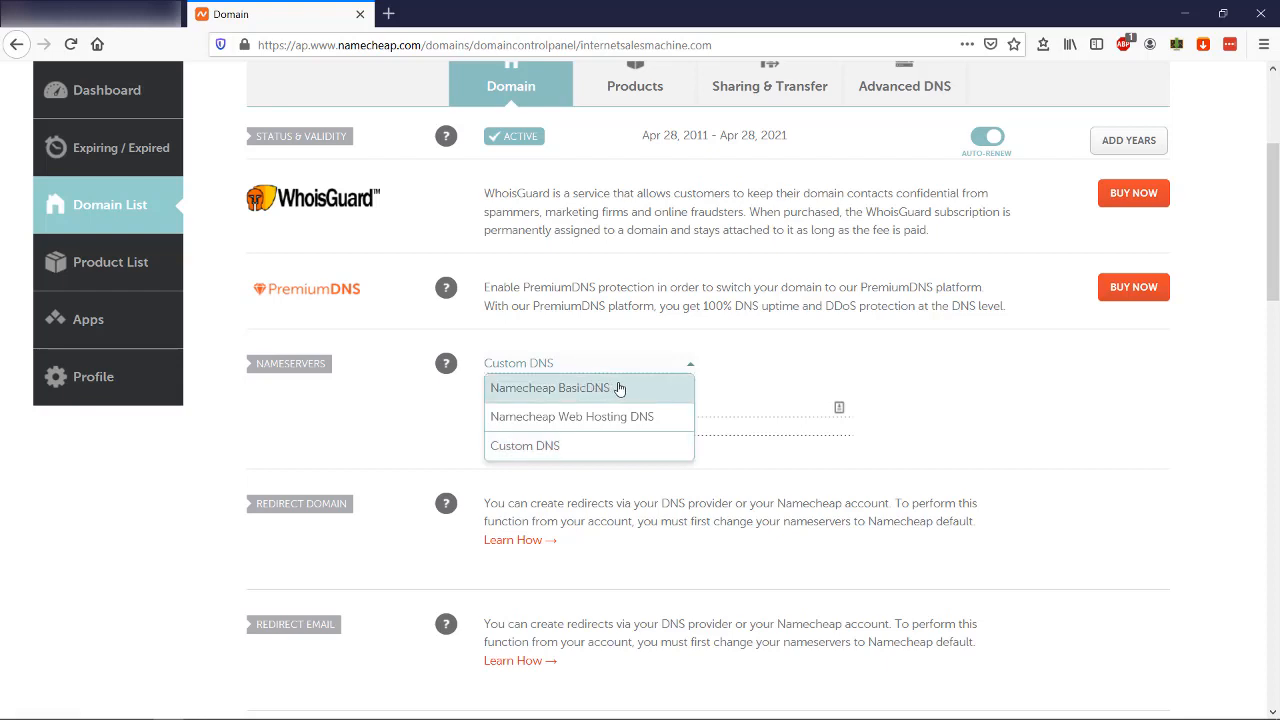
pyautogui.moveTo(608, 418)
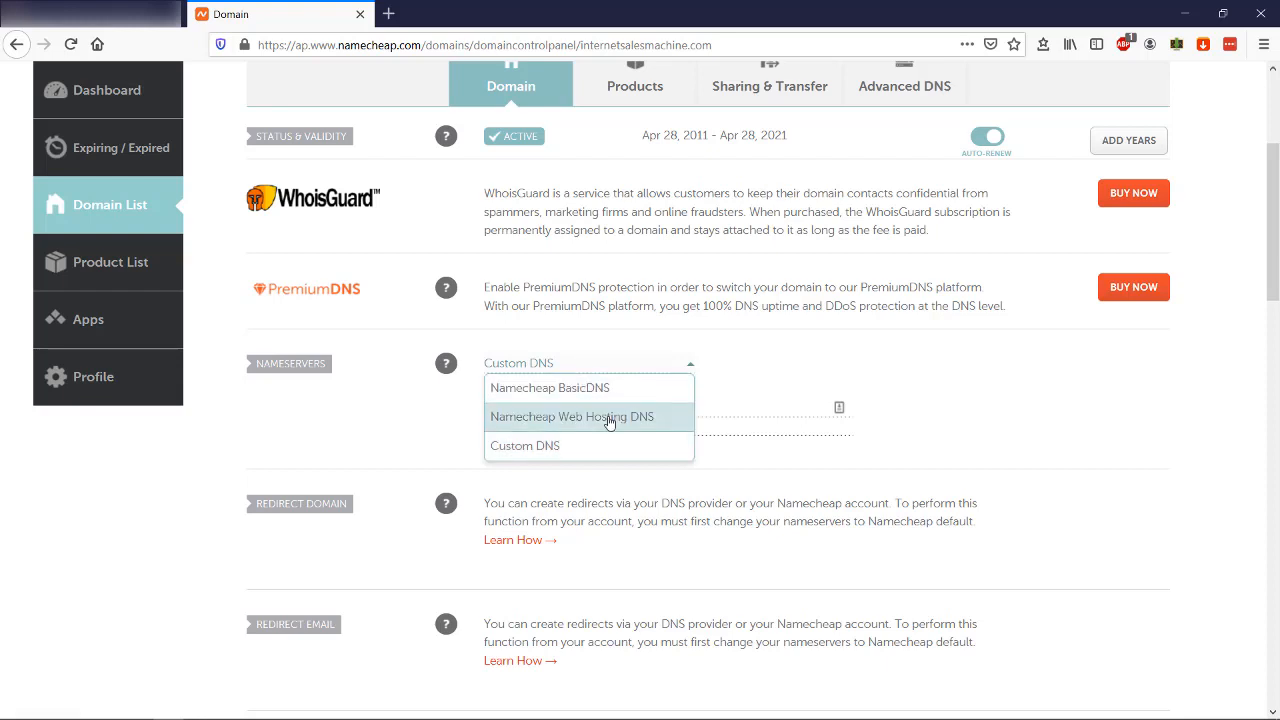
pyautogui.moveTo(602, 444)
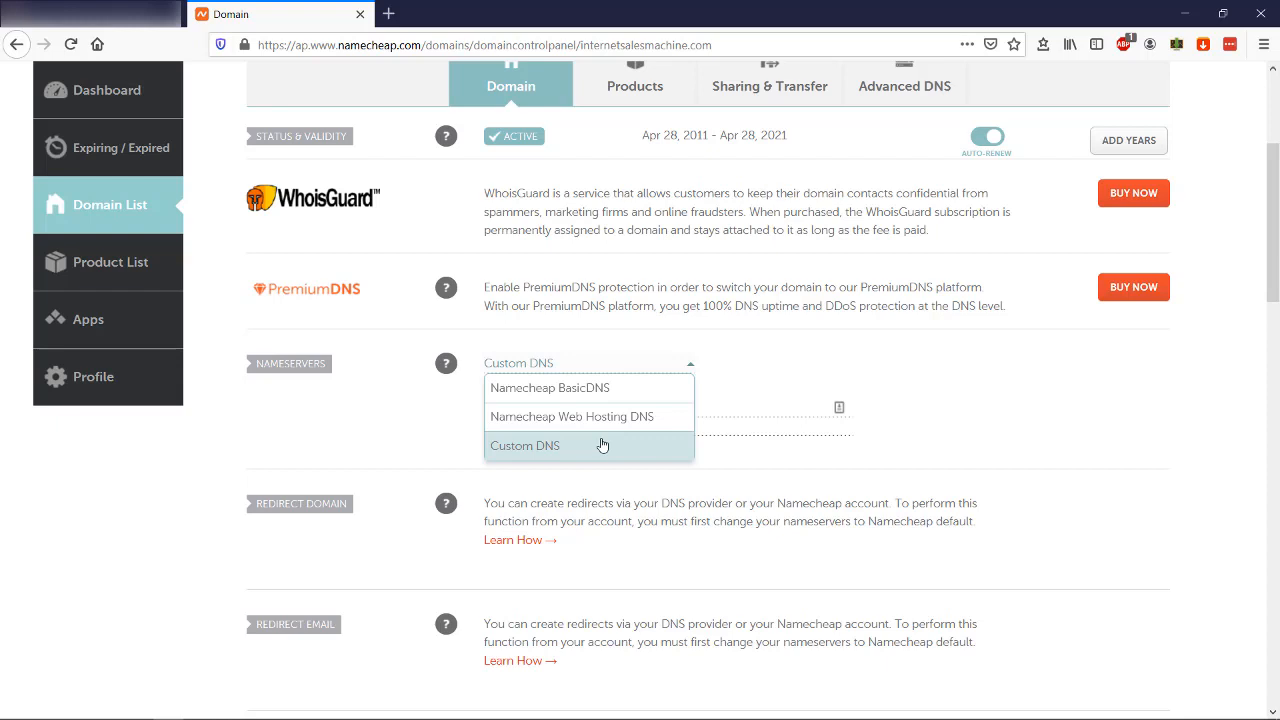
pyautogui.moveTo(624, 420)
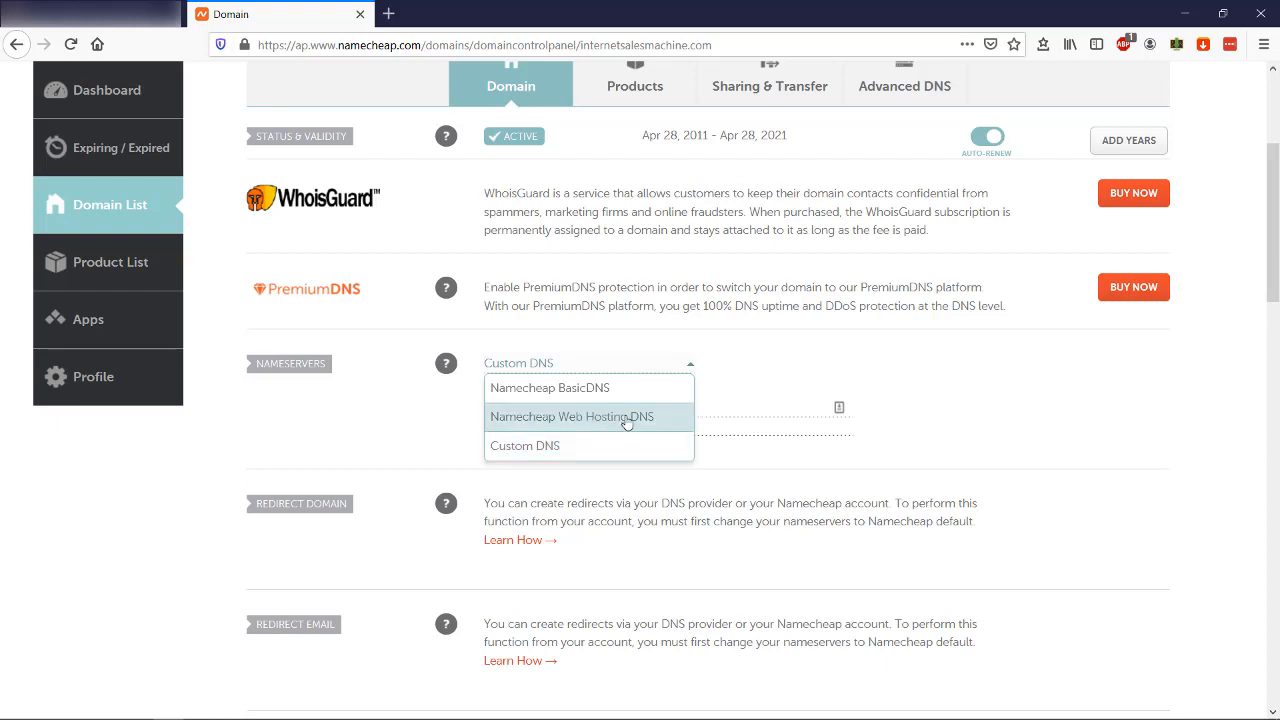
pyautogui.moveTo(604, 444)
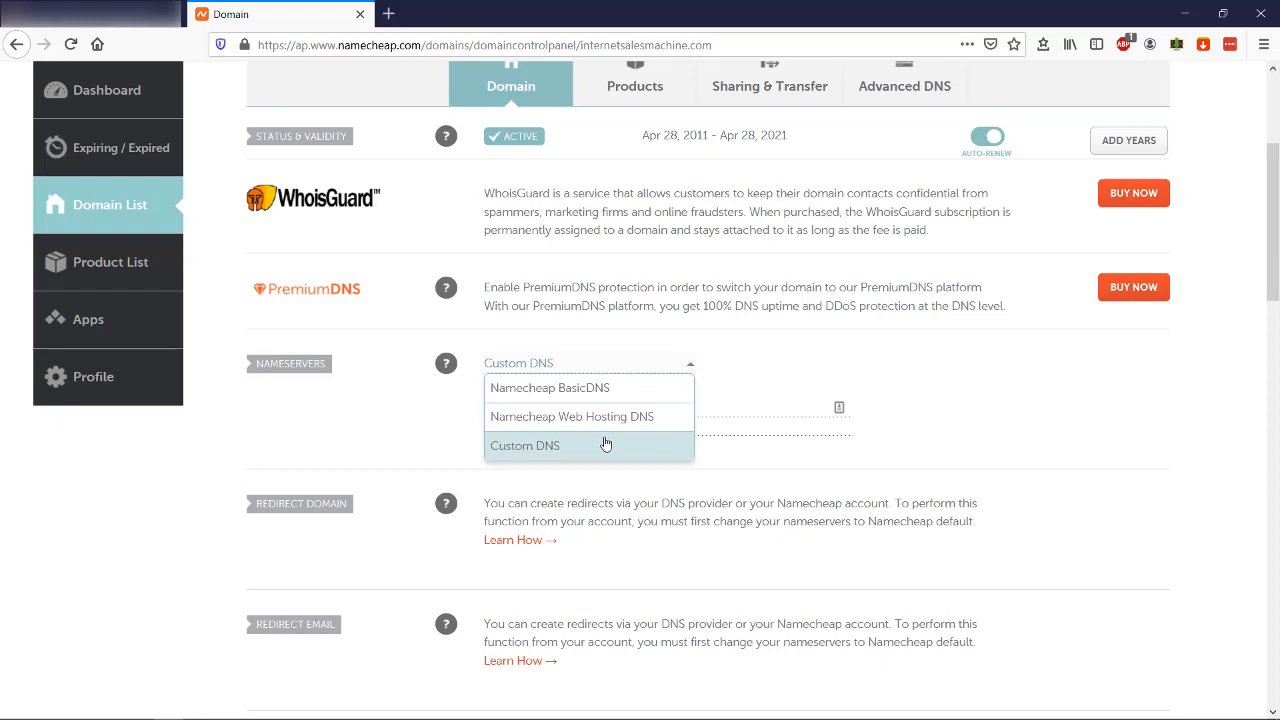
pyautogui.moveTo(568, 452)
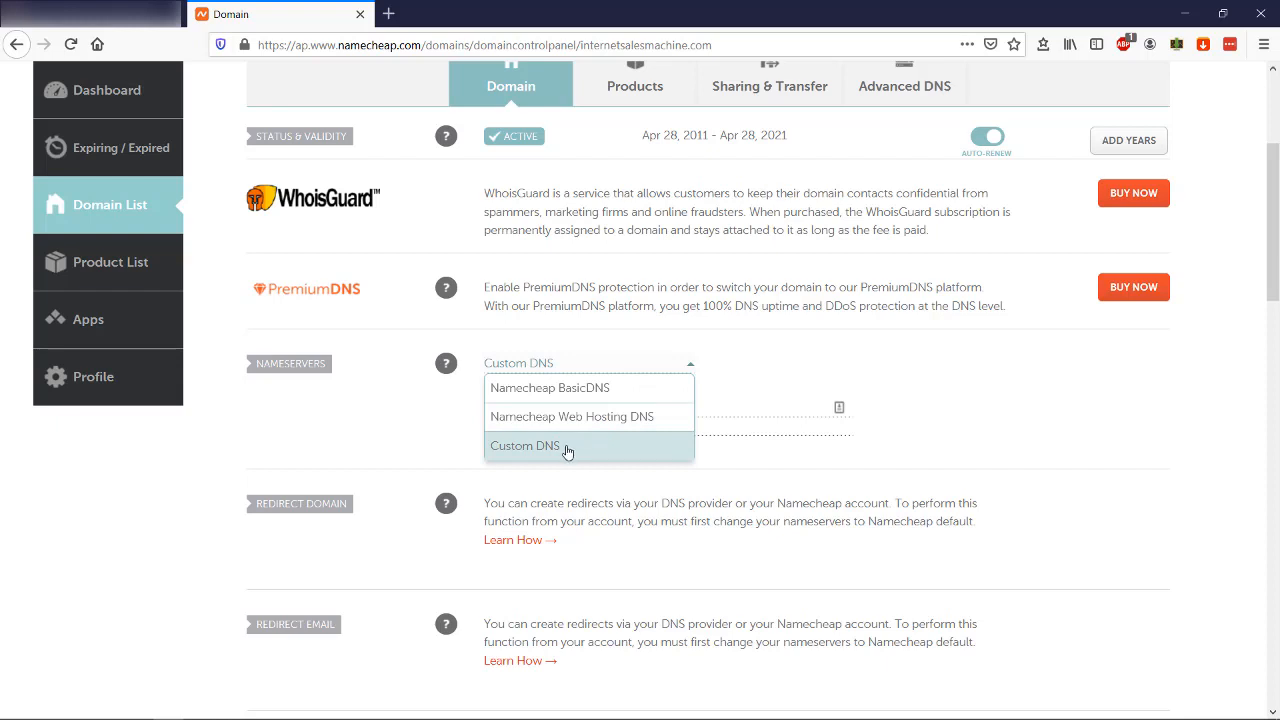
pyautogui.click(524, 444)
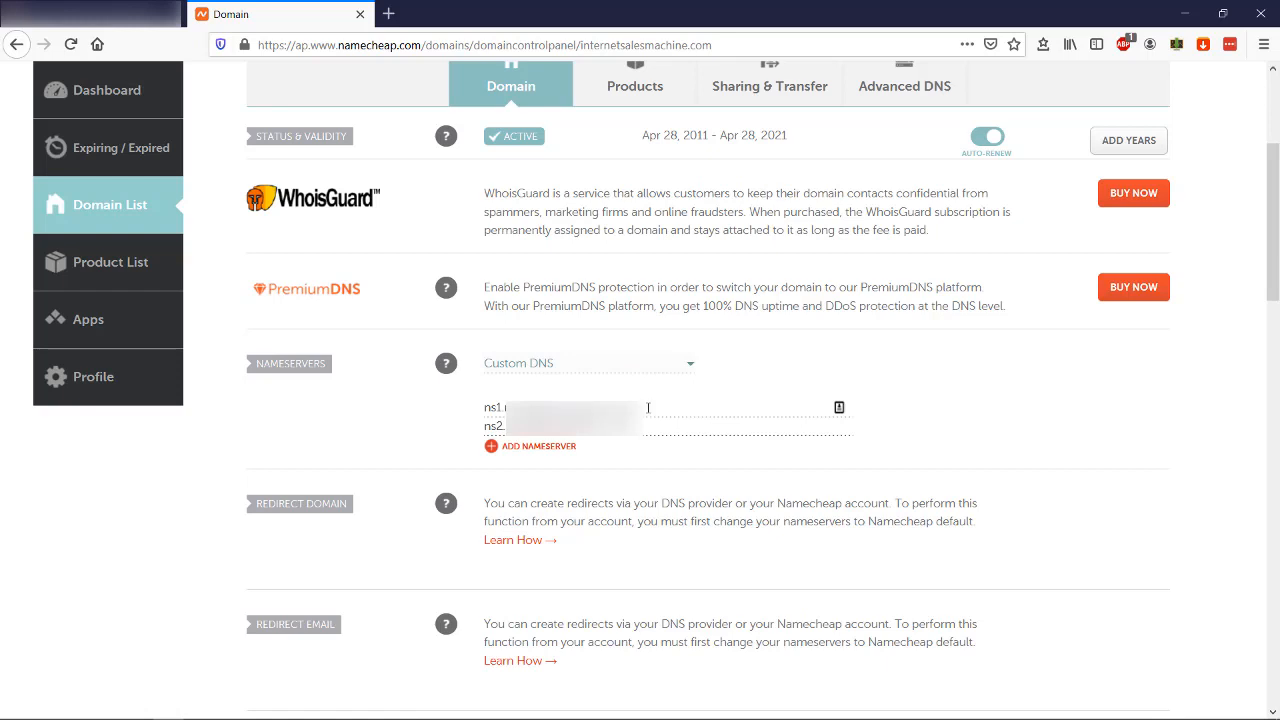
# Enter the web-hosting nameservers in the ns1 and ns2 fields.
pyautogui.doubleClick(570, 408)
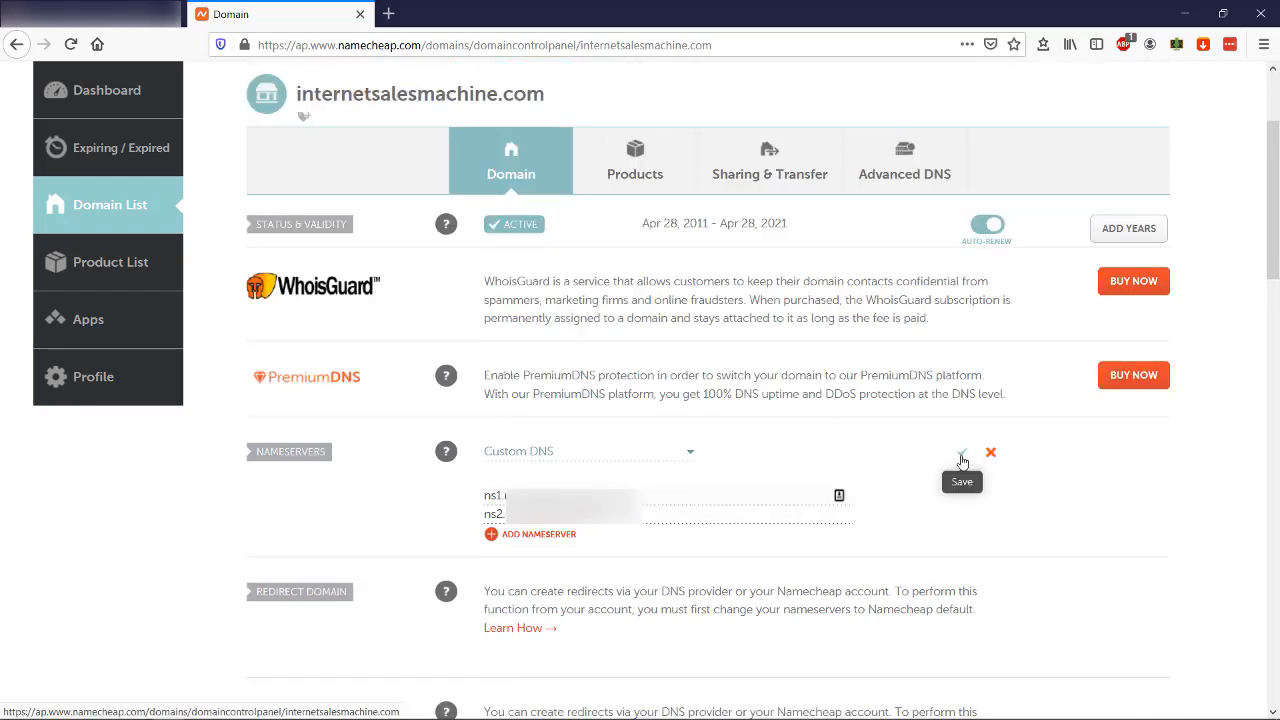
# Save the custom nameservers, confirming the DNS update may take up to 48 hours.
pyautogui.click(960, 452)
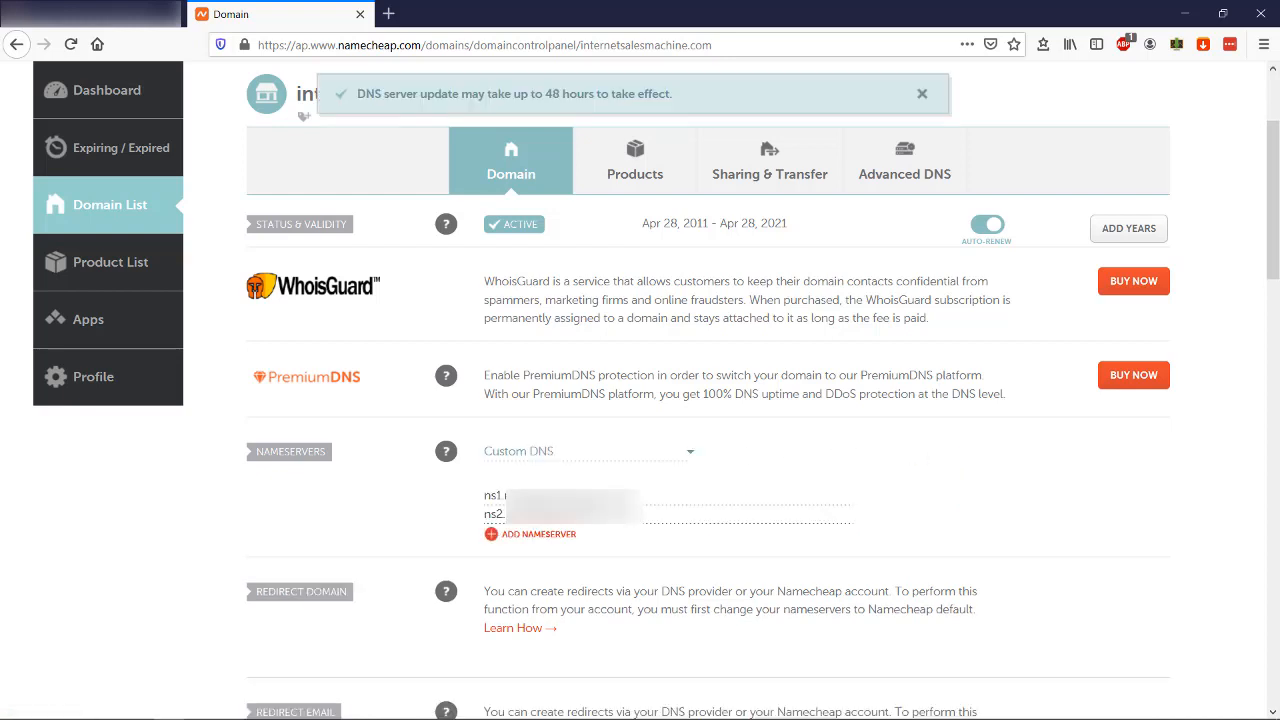
pyautogui.moveTo(400, 516)
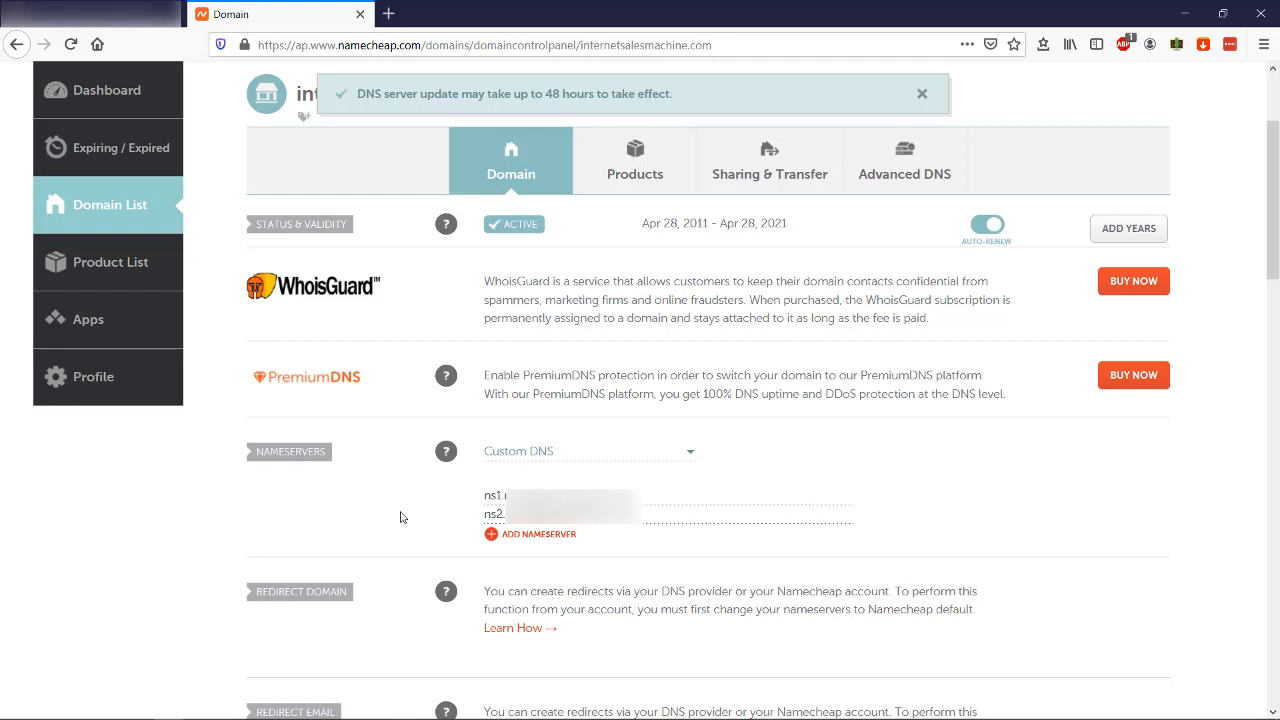